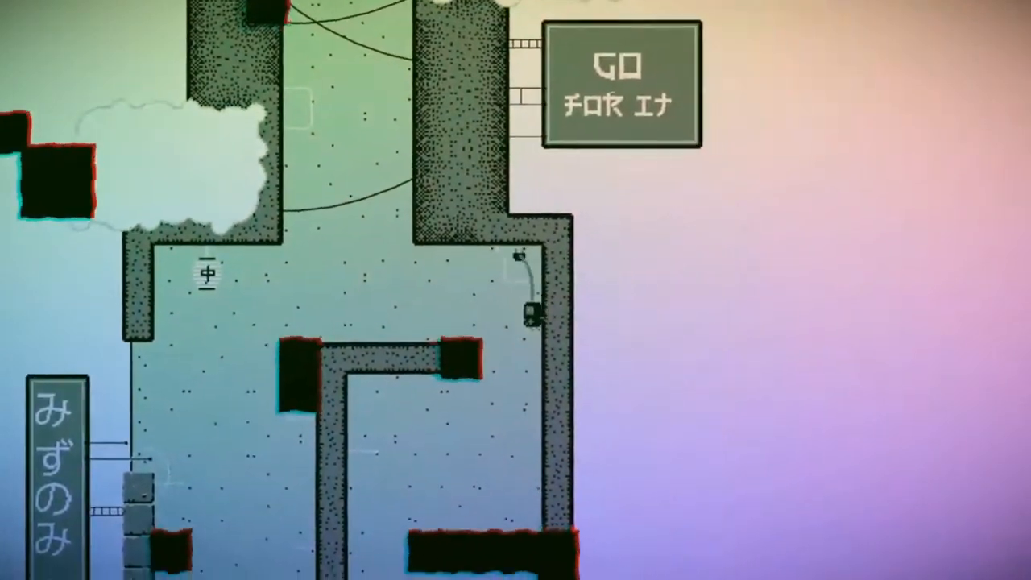
{"action": "scroll", "scroll_direction": "down", "scroll_amount": 3}
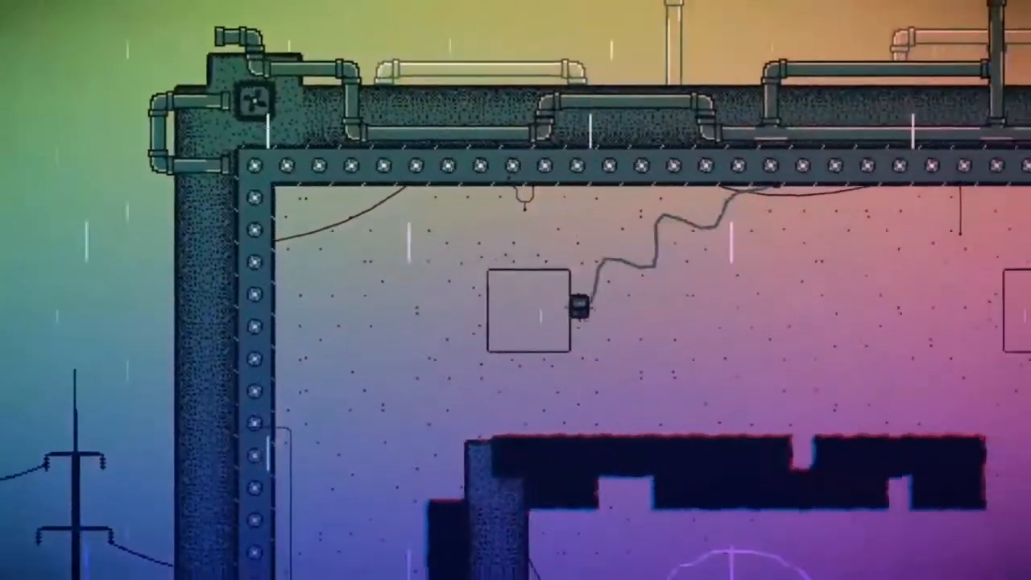
{"action": "scroll", "scroll_direction": "right", "scroll_amount": 3}
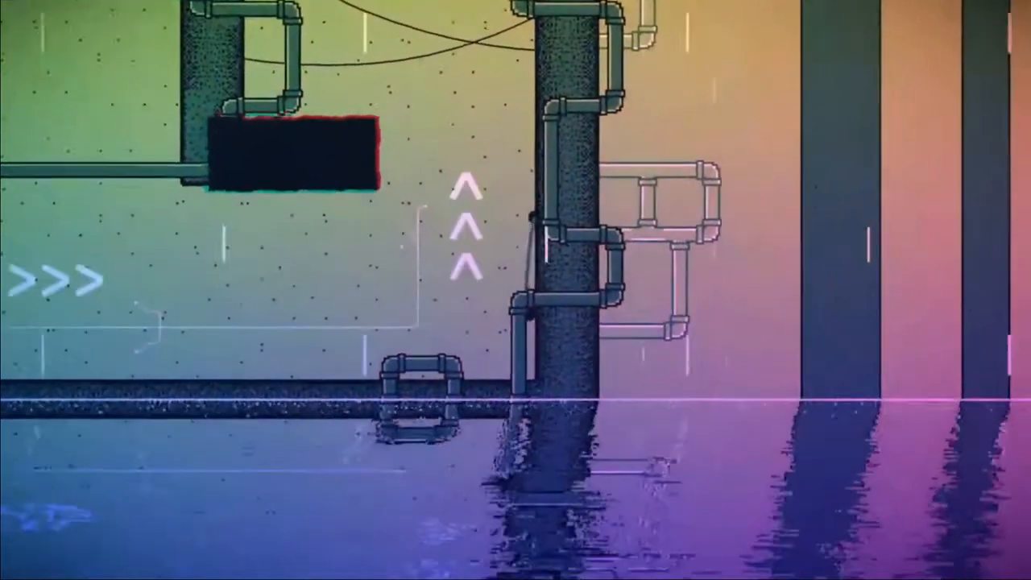
{"action": "scroll", "scroll_direction": "up", "scroll_amount": 3}
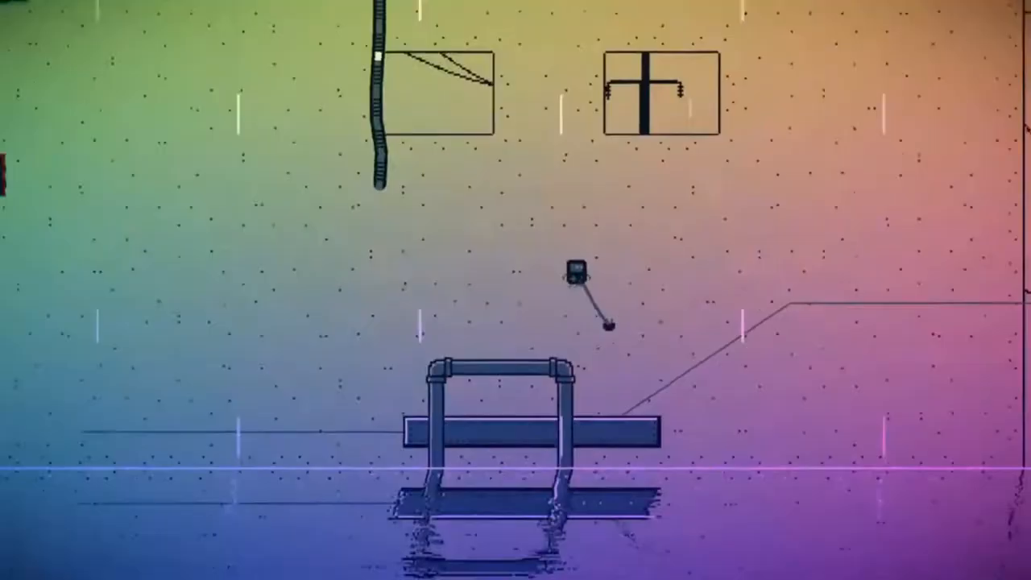
{"action": "scroll", "scroll_direction": "right", "scroll_amount": 3}
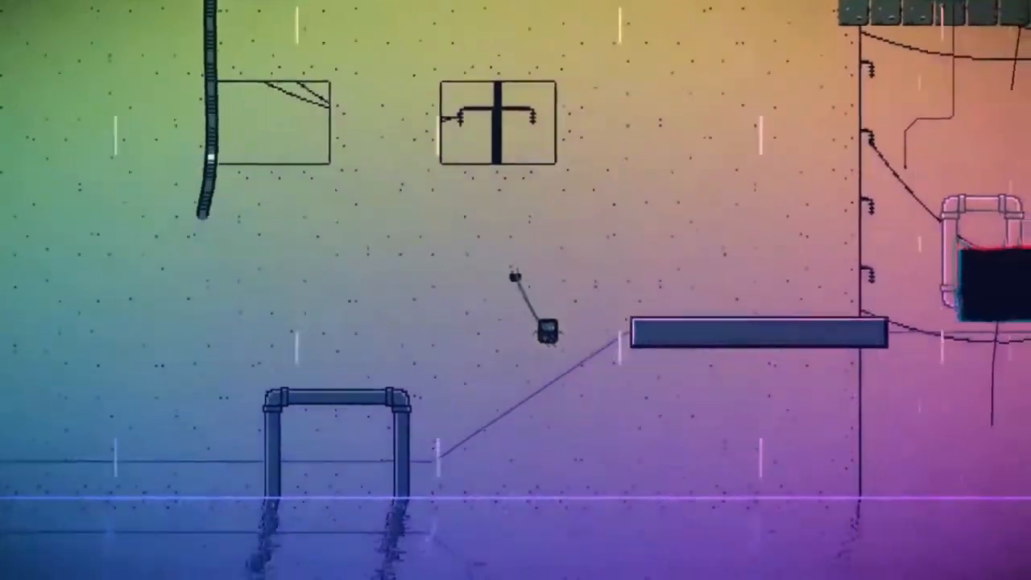